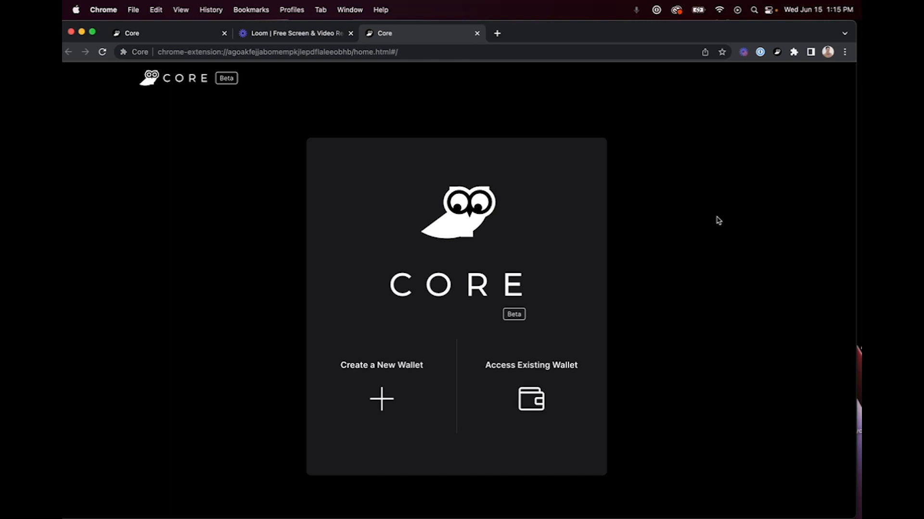
mouse_move(559, 375)
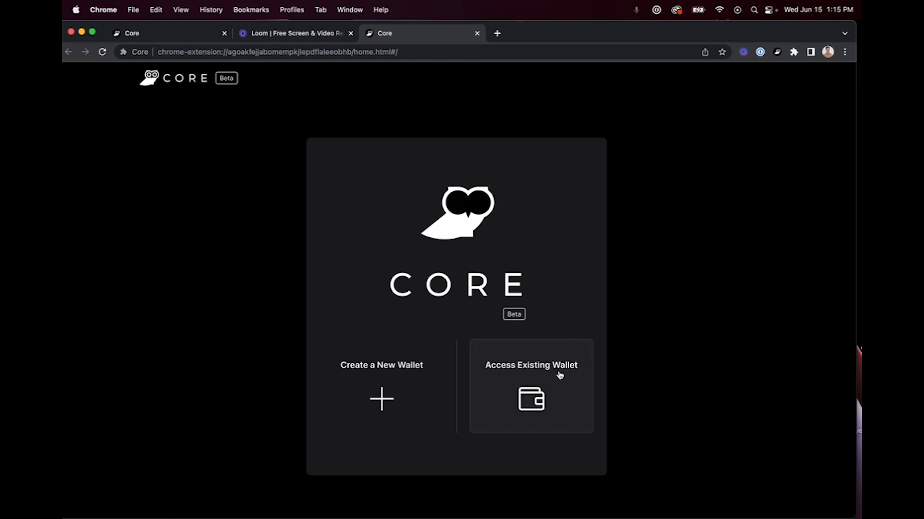
- Choose to access an existing wallet using its recovery phrase
left_click(529, 386)
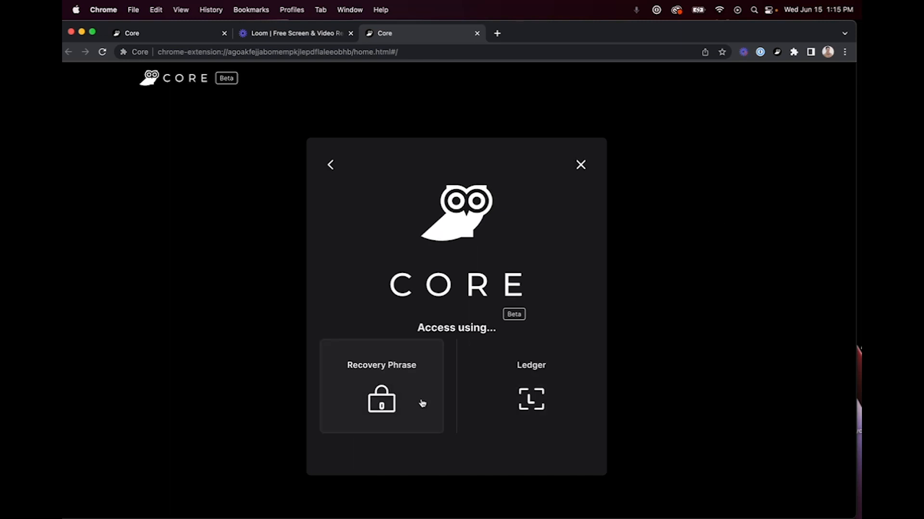
left_click(381, 385)
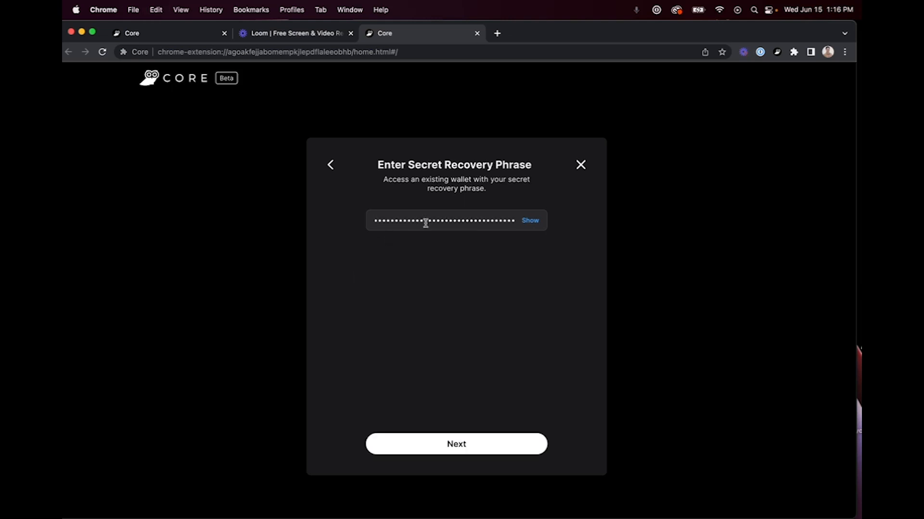
mouse_move(489, 391)
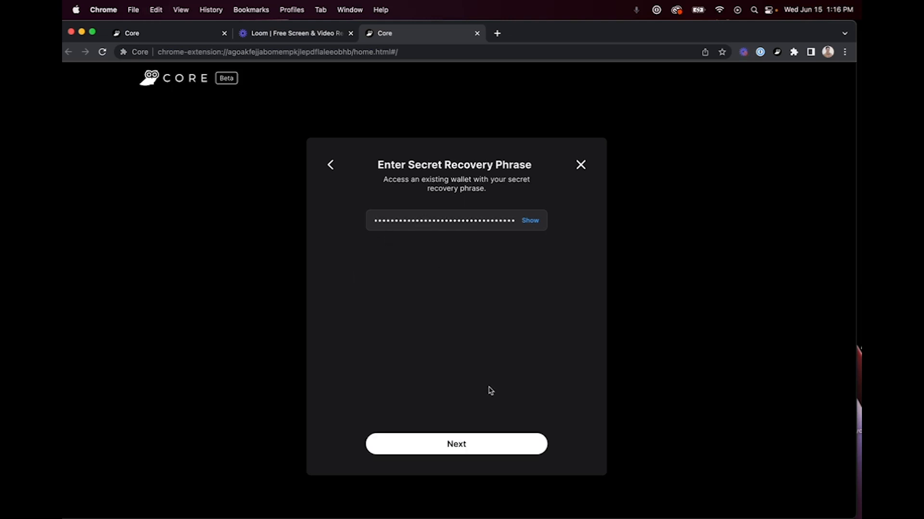
- Submit the entered recovery phrase and continue to the usage-data consent step
left_click(455, 445)
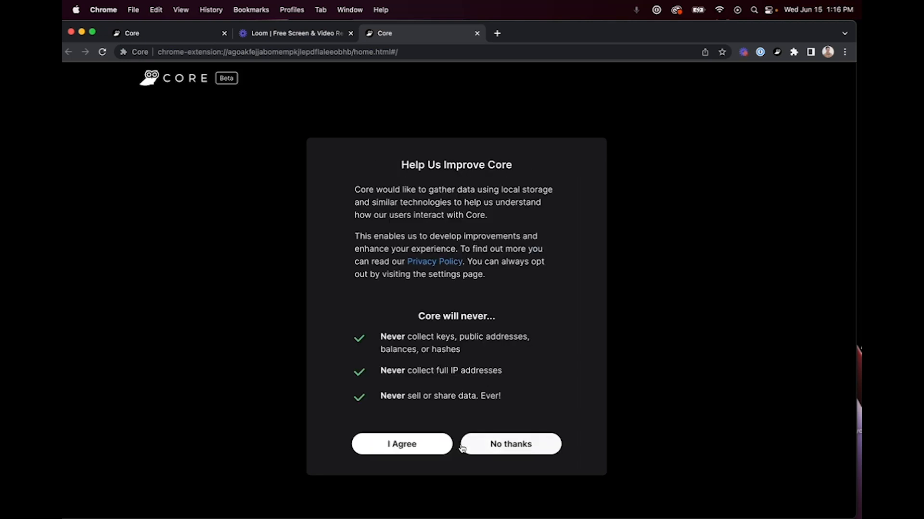
mouse_move(339, 229)
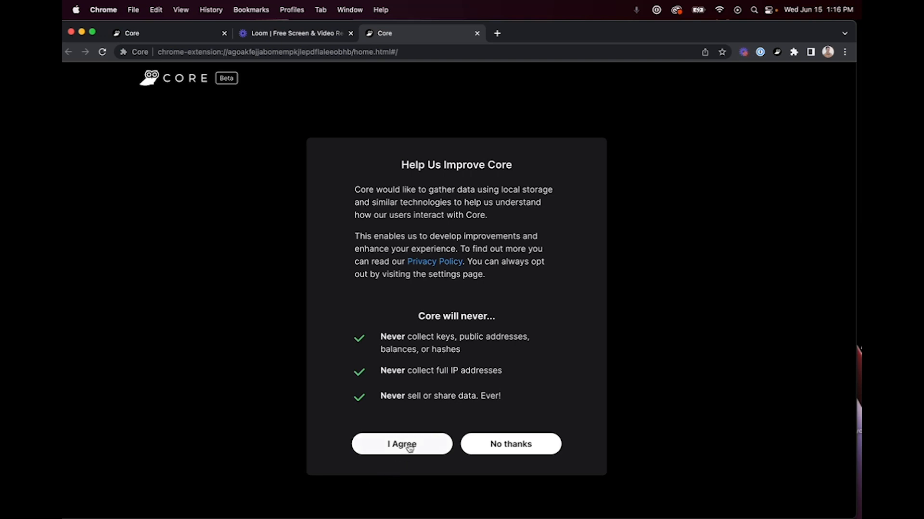
- Agree to usage data collection and name the wallet 'Test Wallet'
left_click(401, 444)
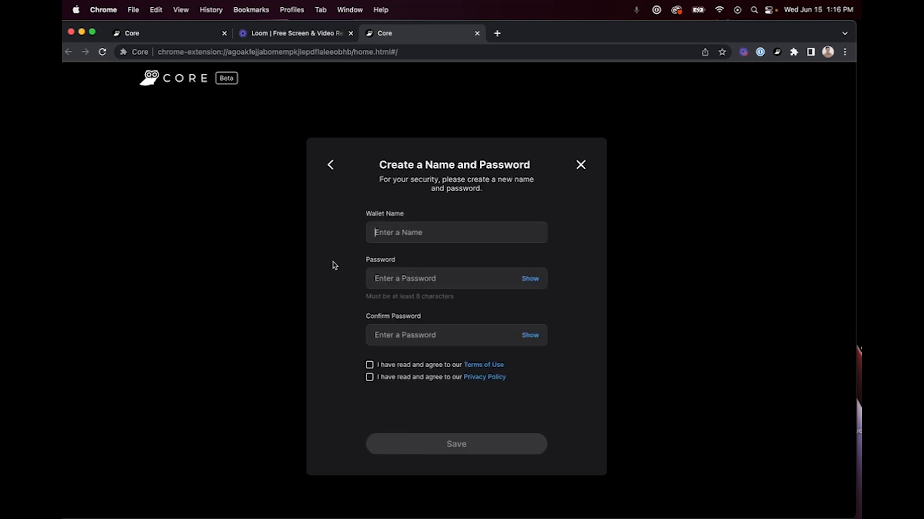
type("T")
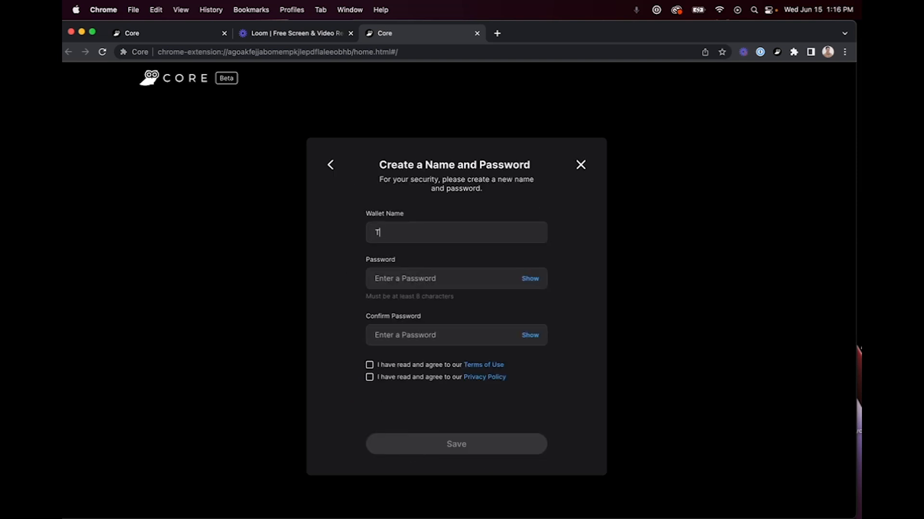
type("est Wa")
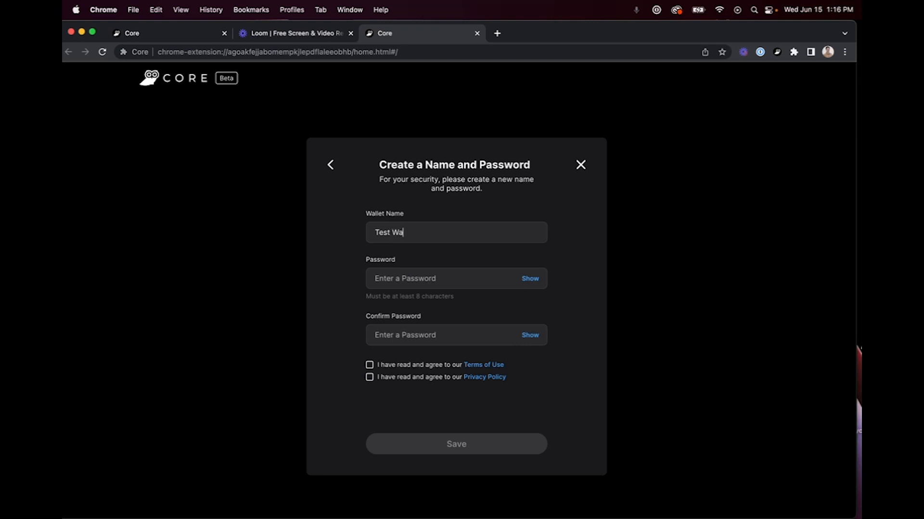
type("llet")
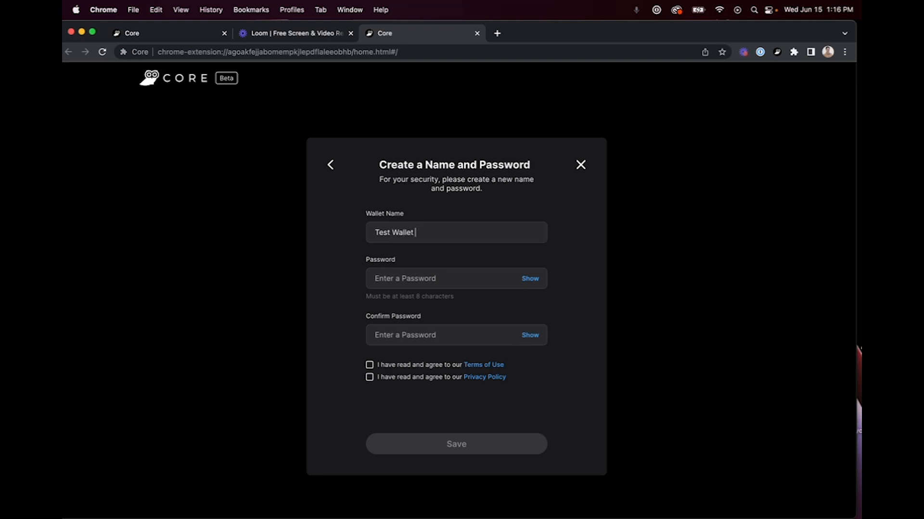
- Enter a matching password and accept the Terms of Use and Privacy Policy agreements
left_click(436, 278)
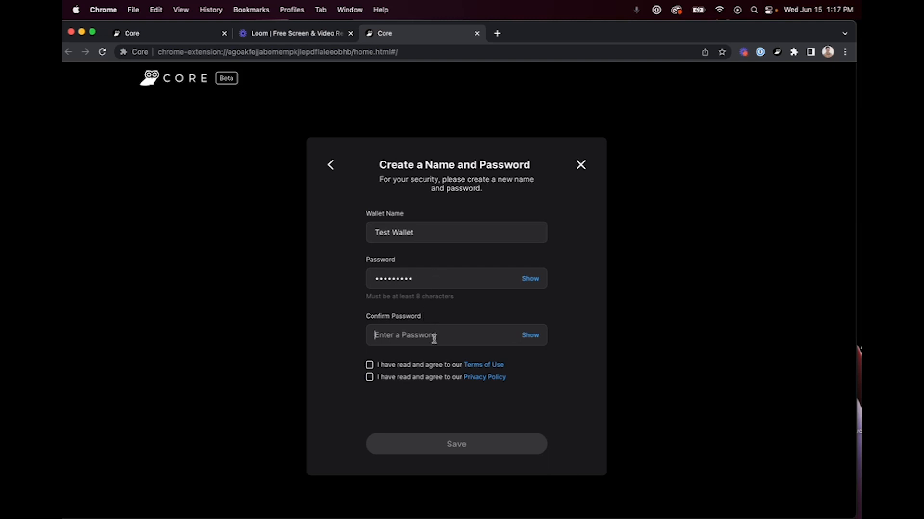
type("••••••")
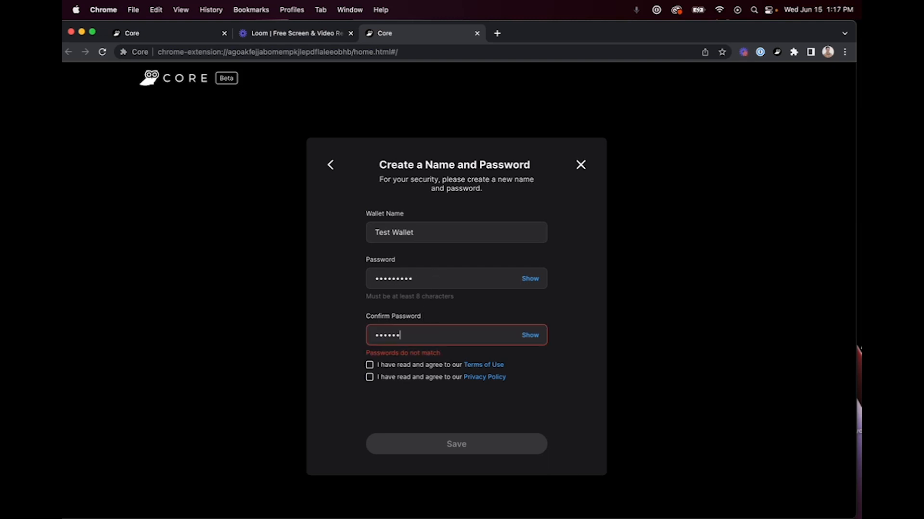
type("•••")
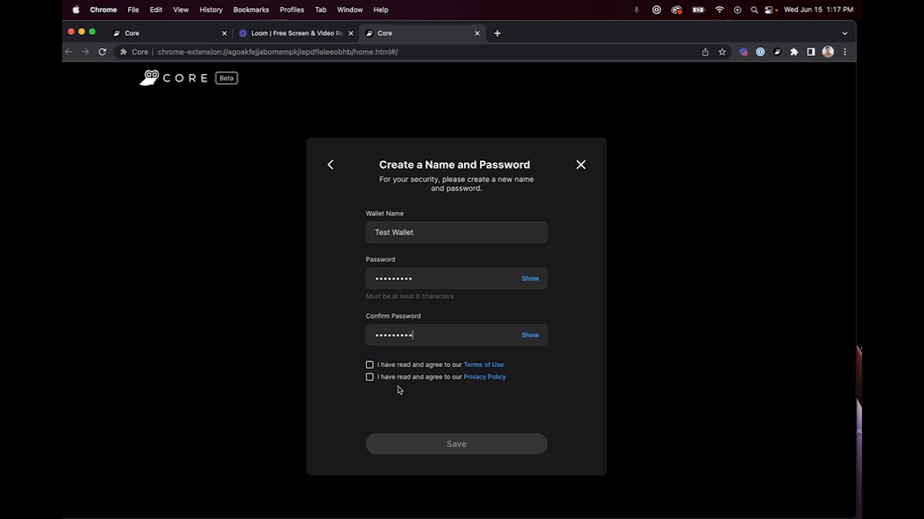
mouse_move(348, 377)
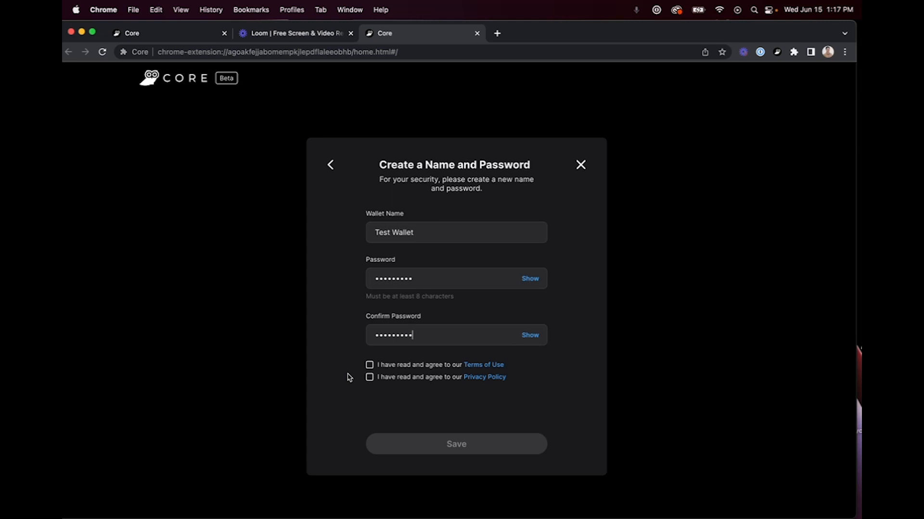
mouse_move(336, 378)
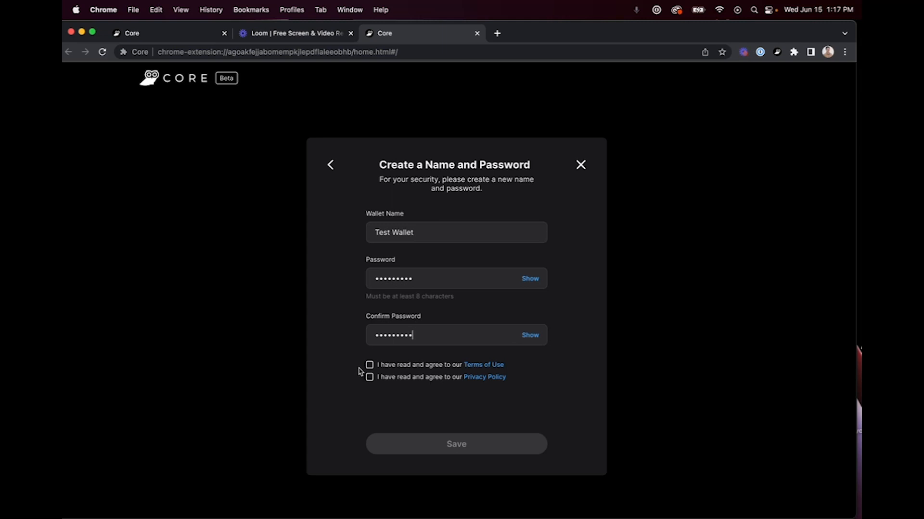
left_click(369, 364)
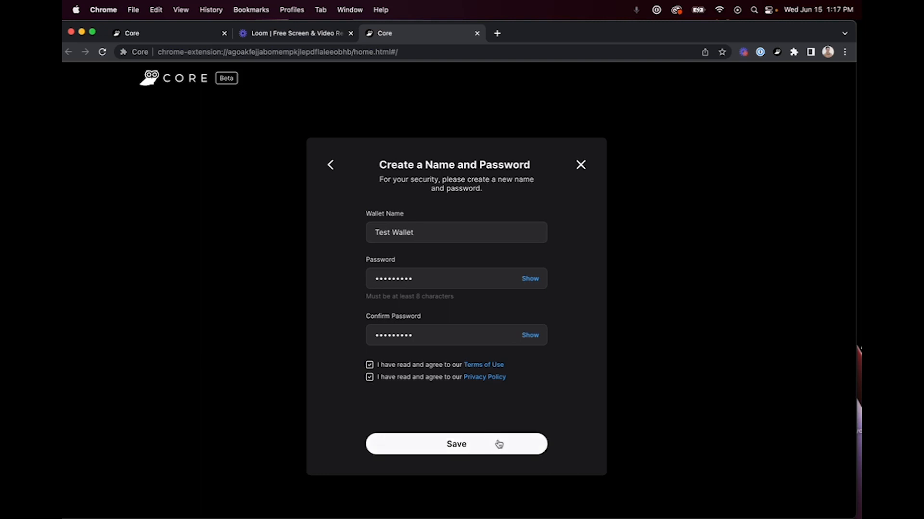
- Save the wallet, show the Test Wallet assets panel, and set Core as the default wallet
left_click(455, 444)
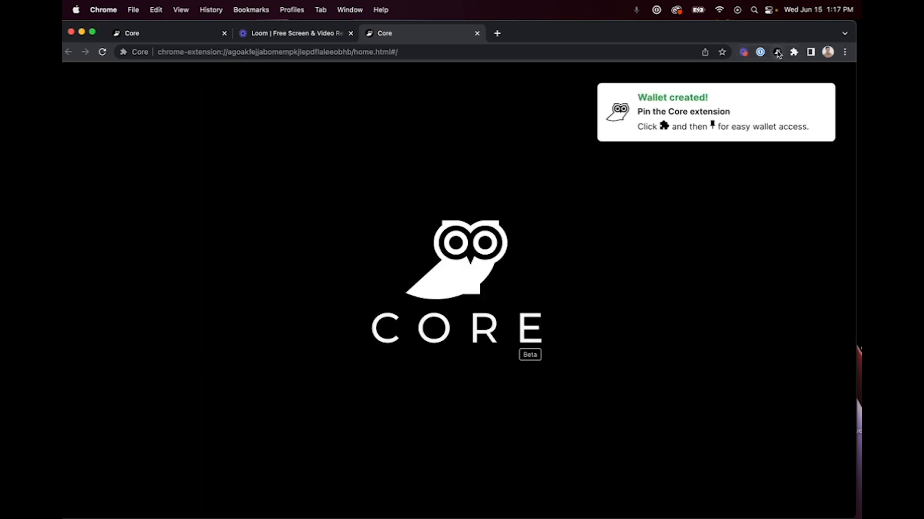
left_click(777, 52)
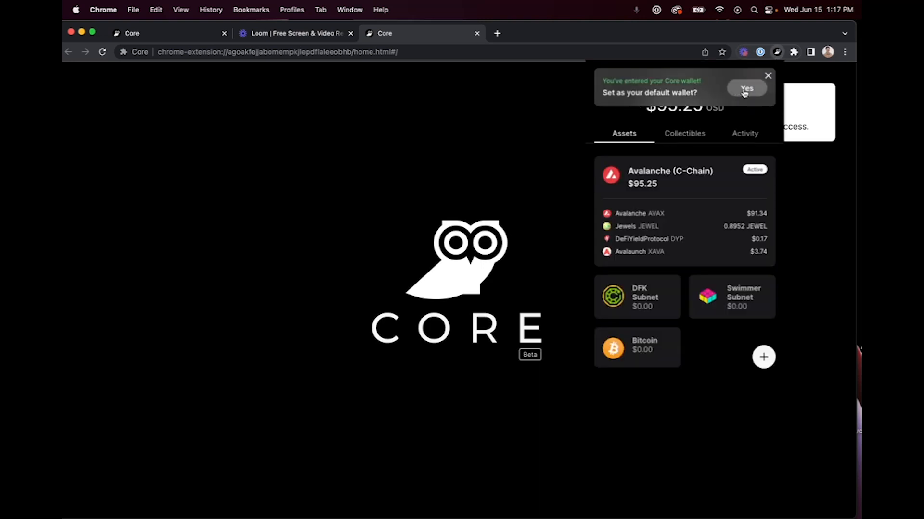
left_click(746, 88)
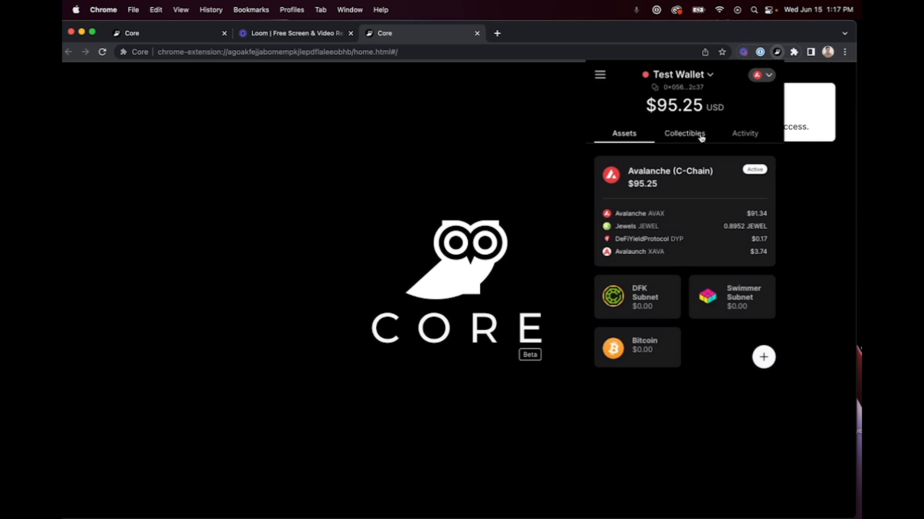
mouse_move(711, 370)
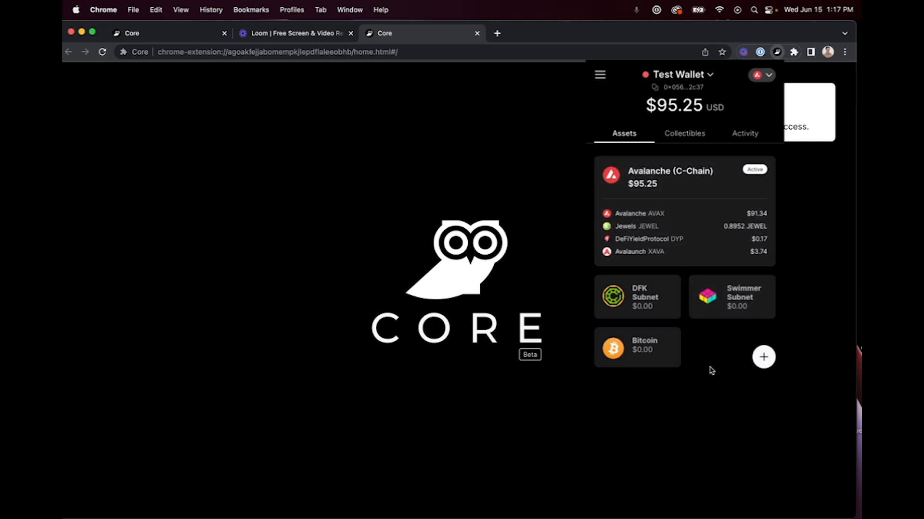
mouse_move(709, 372)
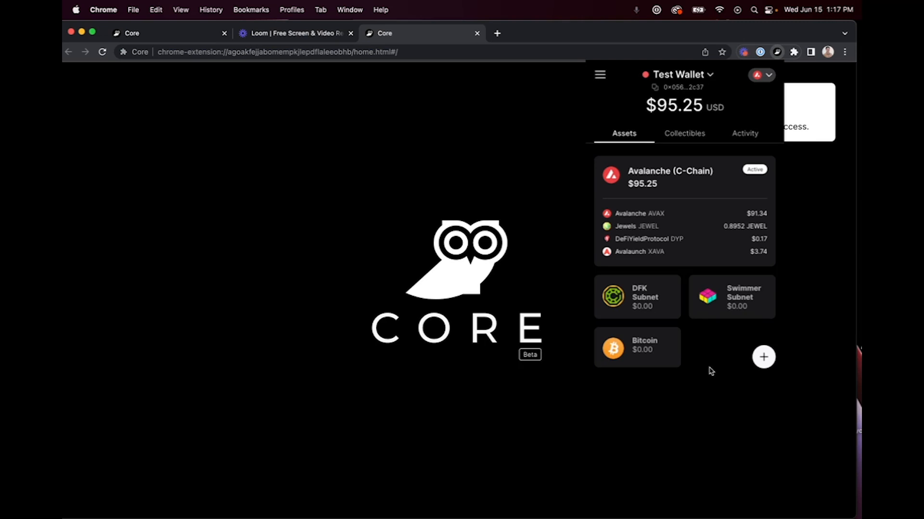
mouse_move(693, 368)
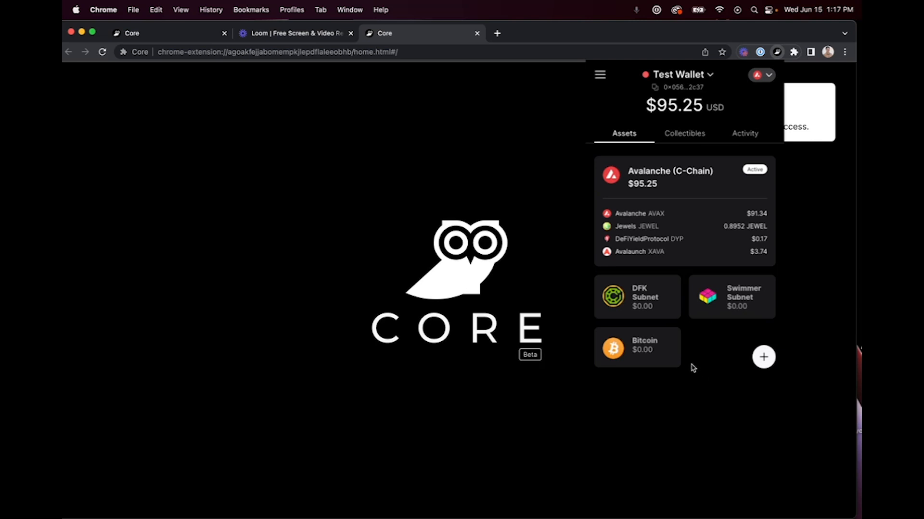
mouse_move(641, 113)
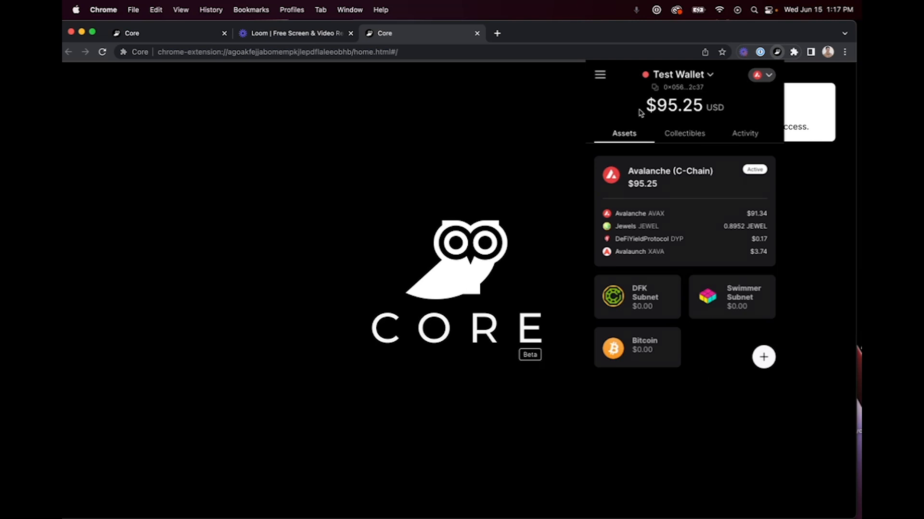
mouse_move(651, 126)
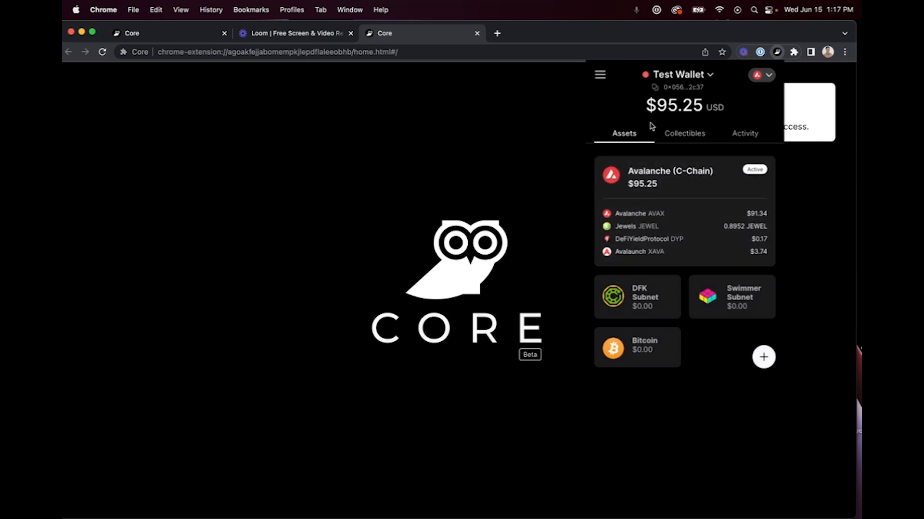
mouse_move(669, 124)
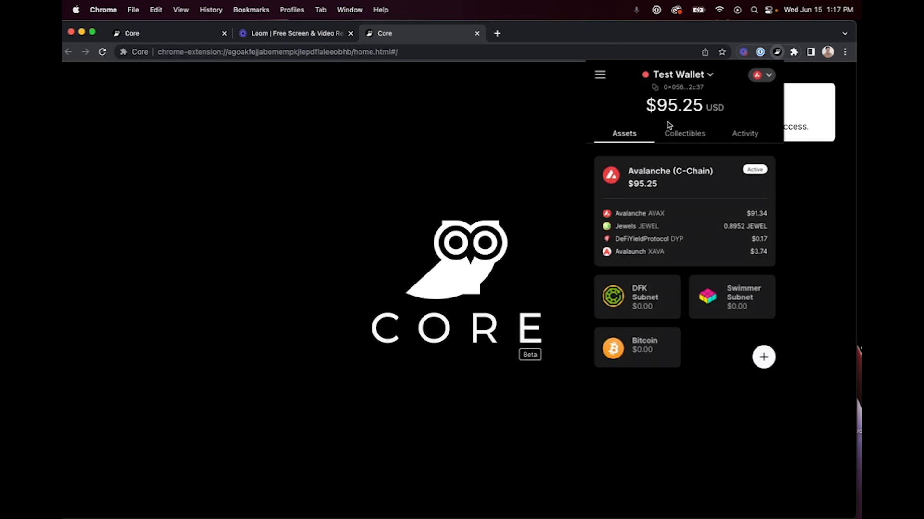
mouse_move(655, 131)
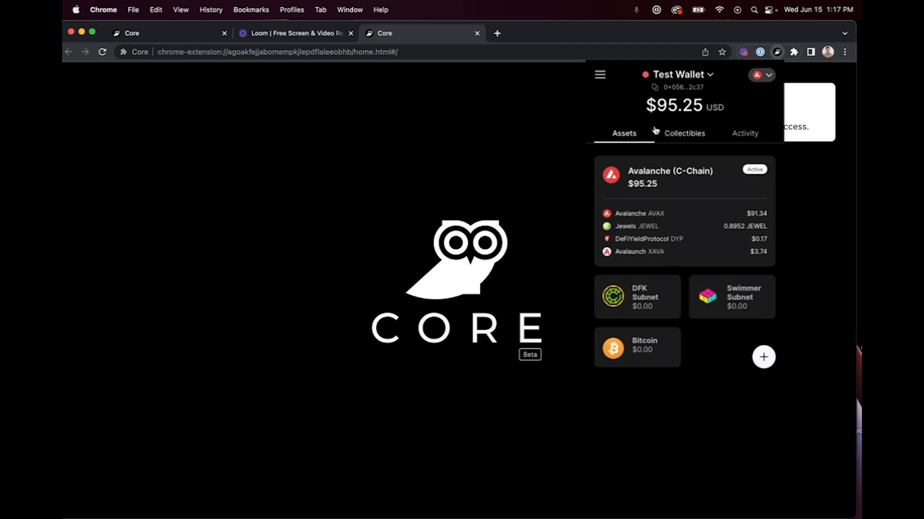